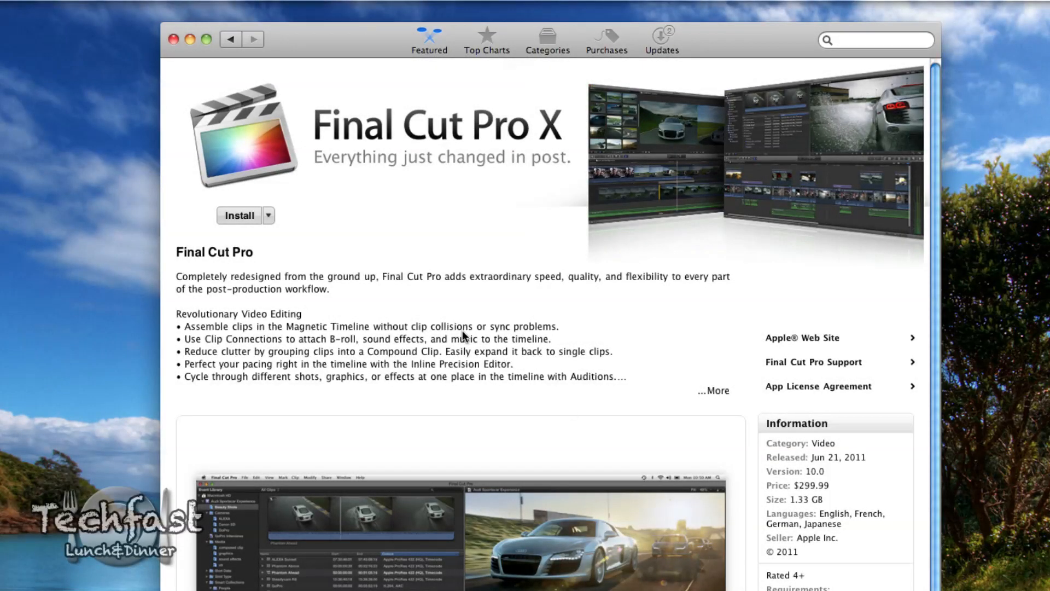
pyautogui.moveTo(567, 134)
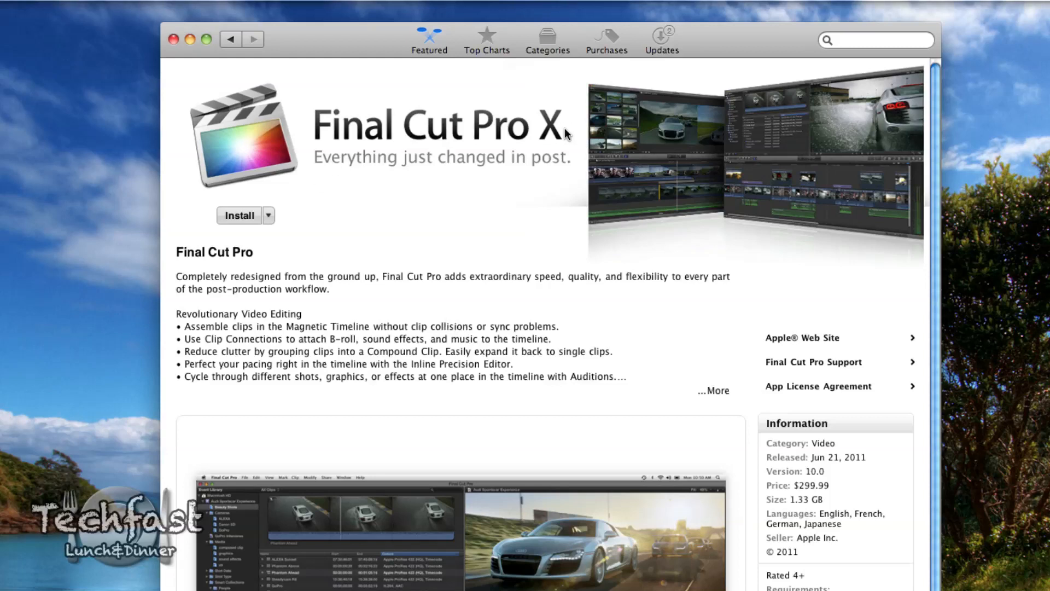
pyautogui.moveTo(582, 126)
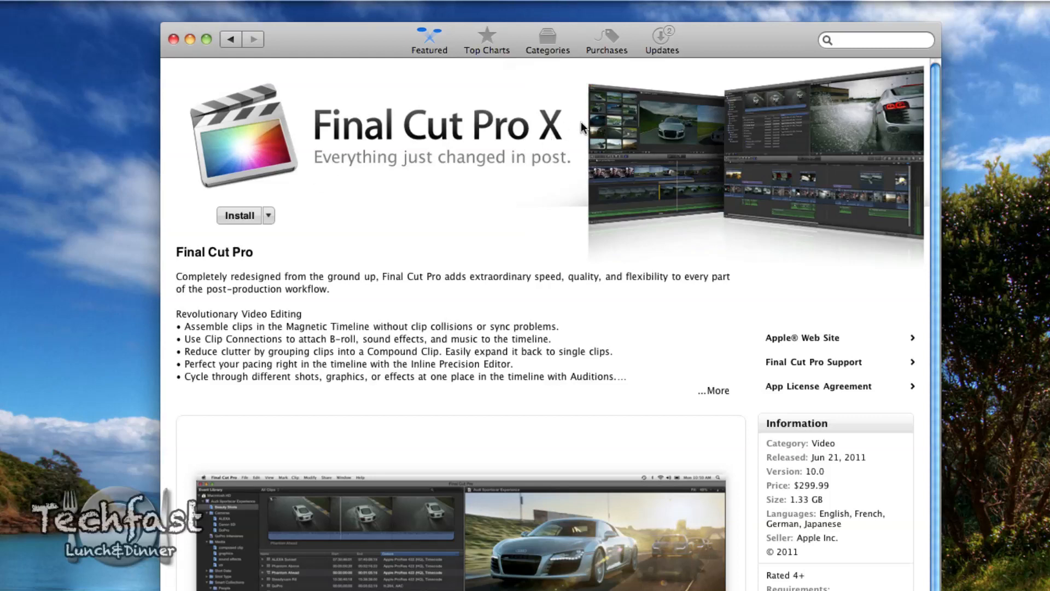
pyautogui.moveTo(811, 504)
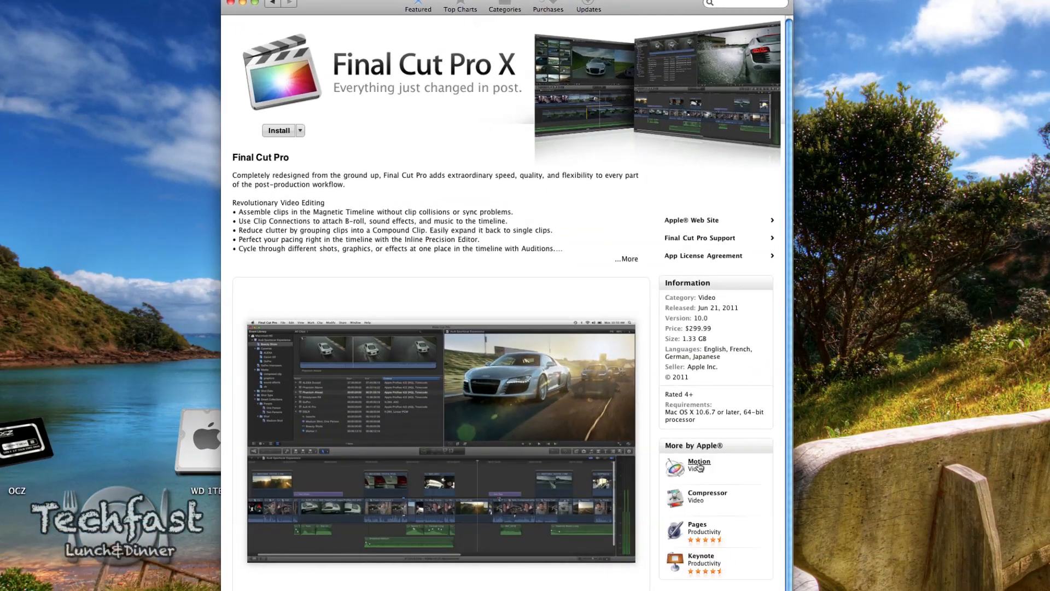
# - Bring up Final Cut Pro X's import options for files, iMovie projects and event libraries
pyautogui.click(698, 463)
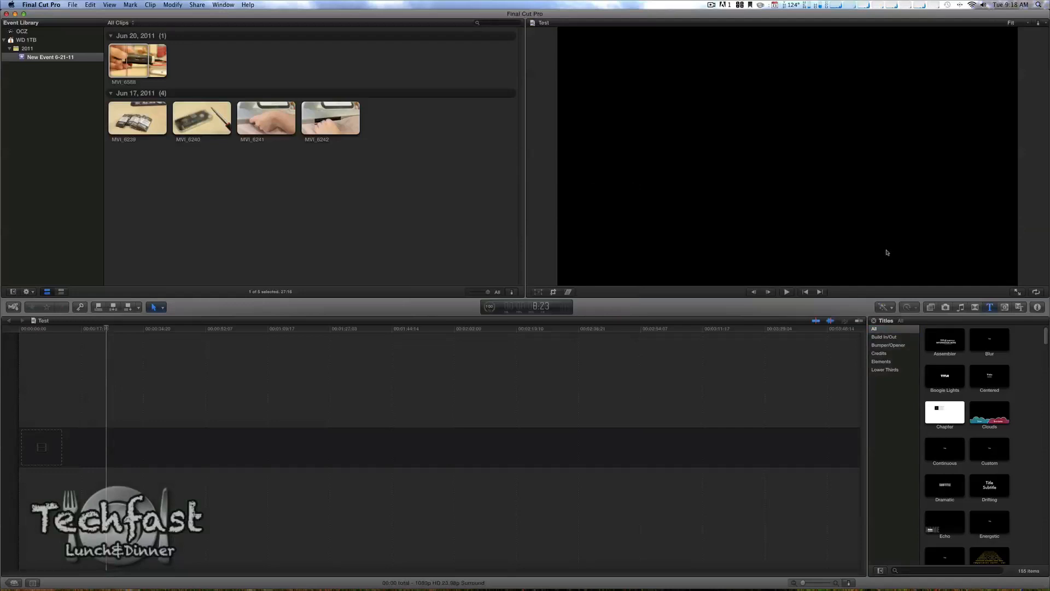
pyautogui.moveTo(618, 110)
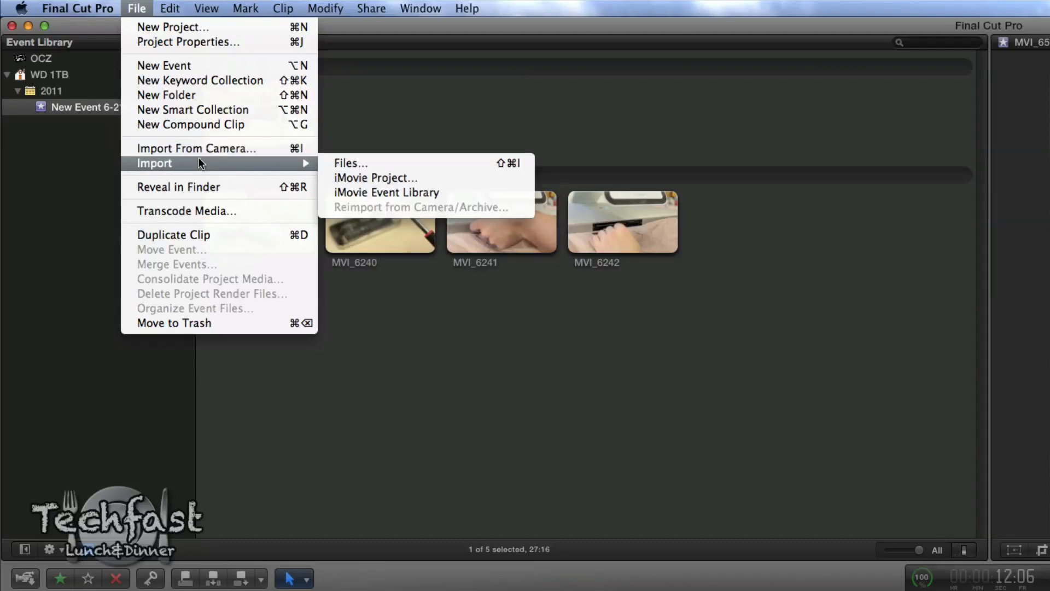
pyautogui.moveTo(376, 177)
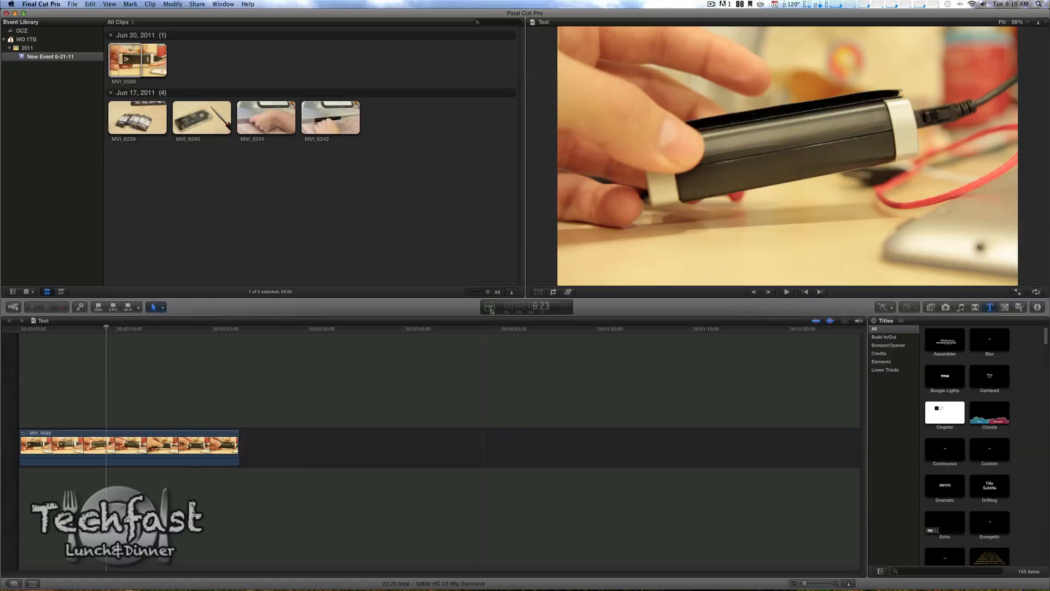
# - Drop down the Window menu to list workspace and panel options
pyautogui.click(223, 4)
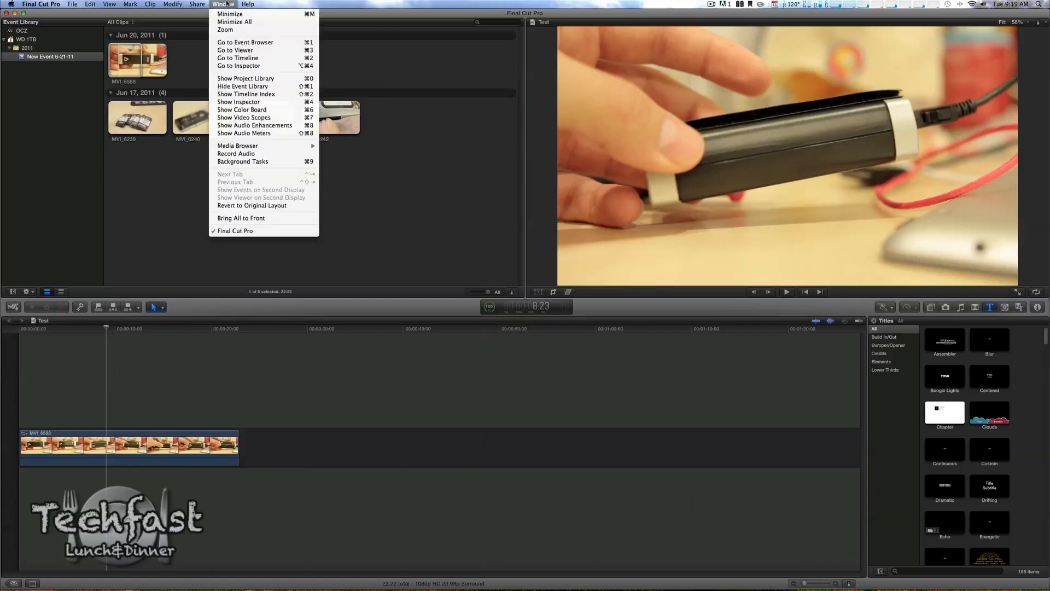
pyautogui.moveTo(254, 125)
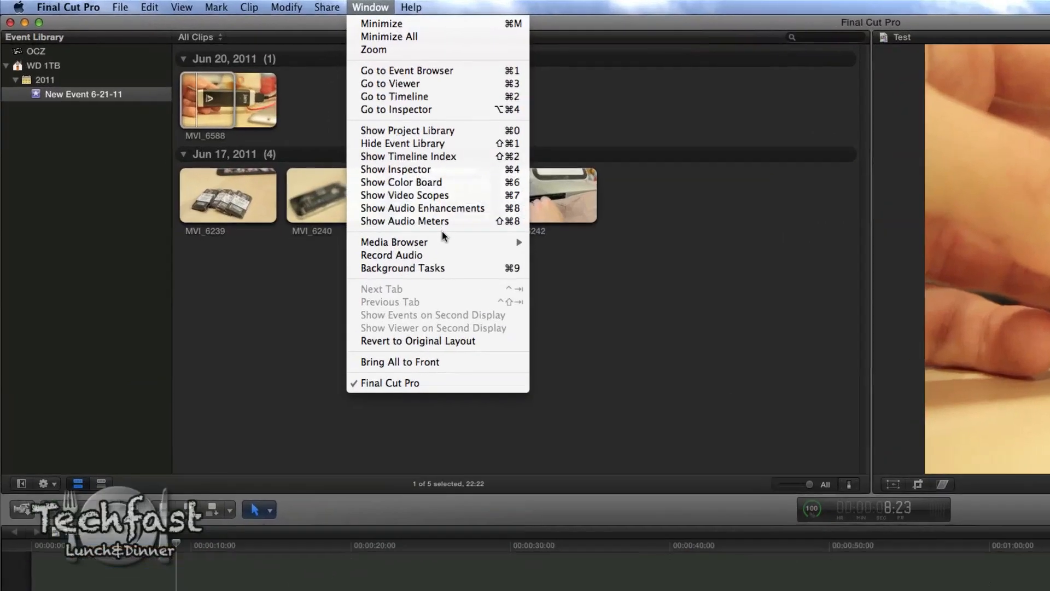
# - Show Window > Background Tasks, confirm every task is idle, and close it
pyautogui.click(402, 268)
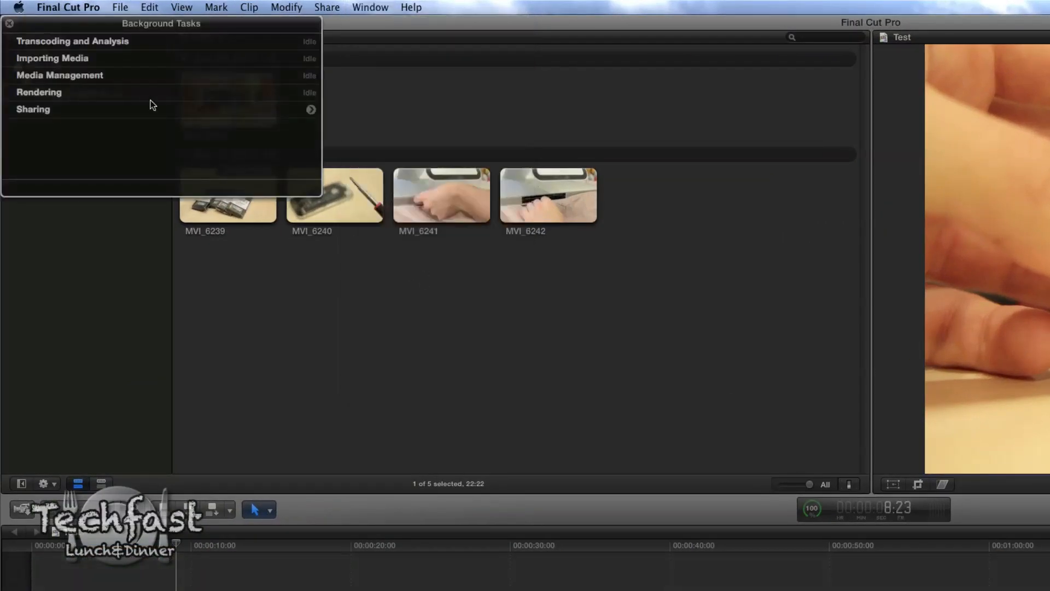
pyautogui.moveTo(79, 54)
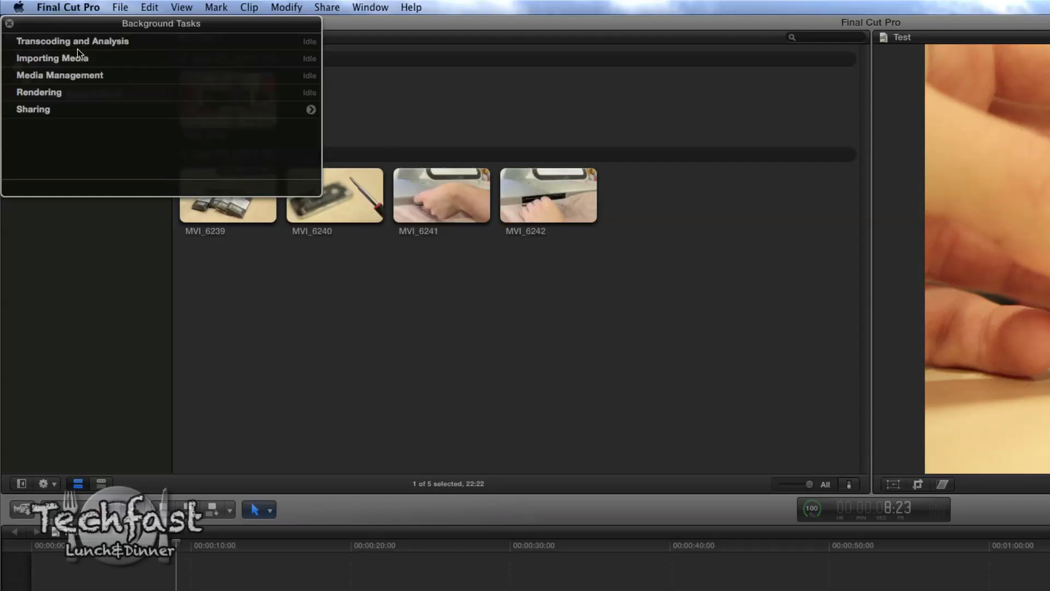
pyautogui.moveTo(22, 26)
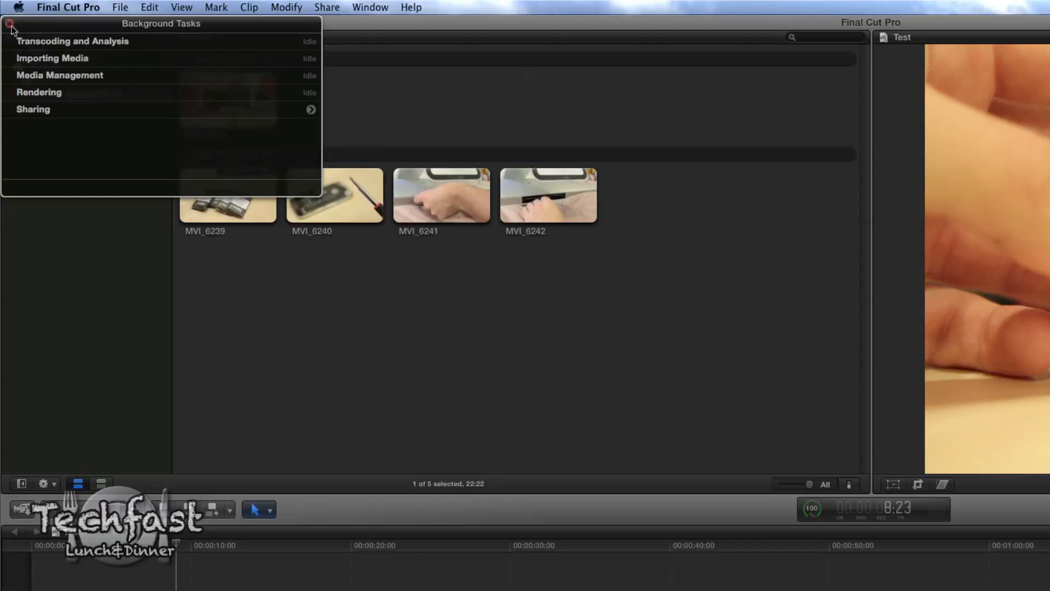
pyautogui.click(10, 26)
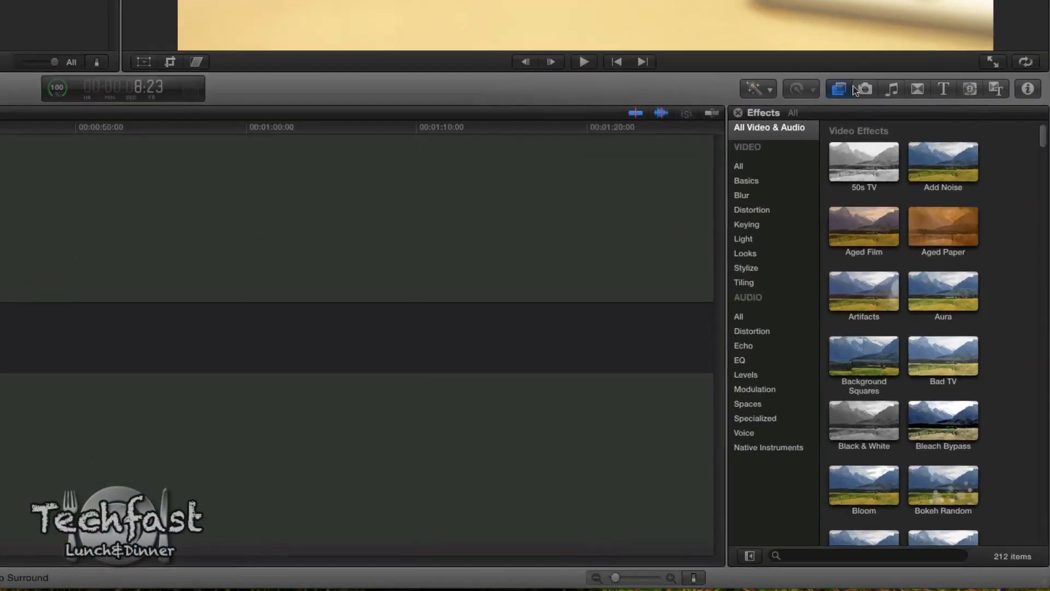
# - Browse Photos, Transitions and Generators, ending on the Themes browser with 121 themes
pyautogui.click(863, 88)
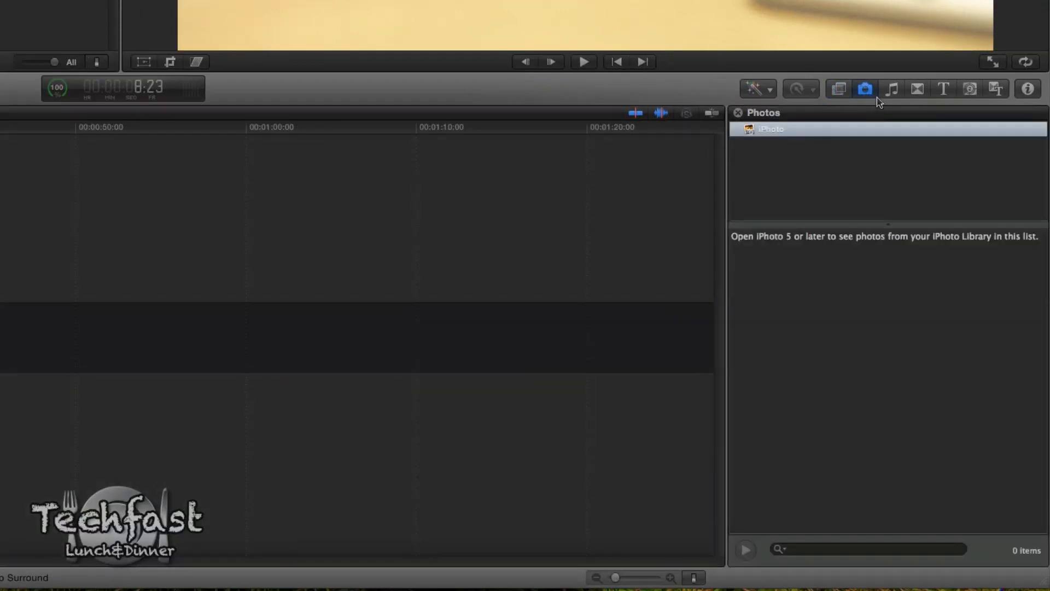
pyautogui.click(916, 89)
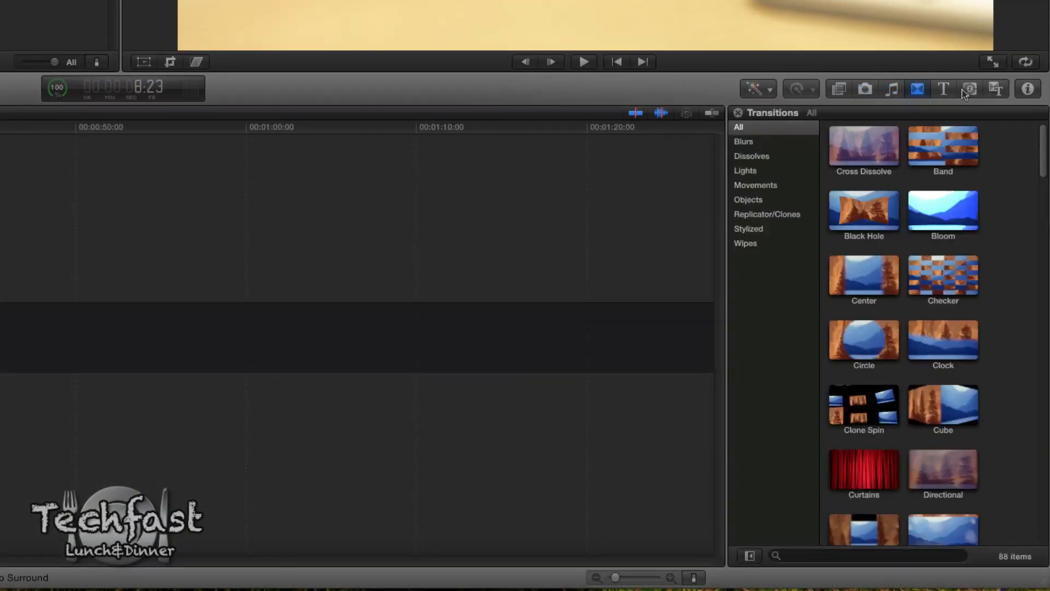
pyautogui.click(969, 89)
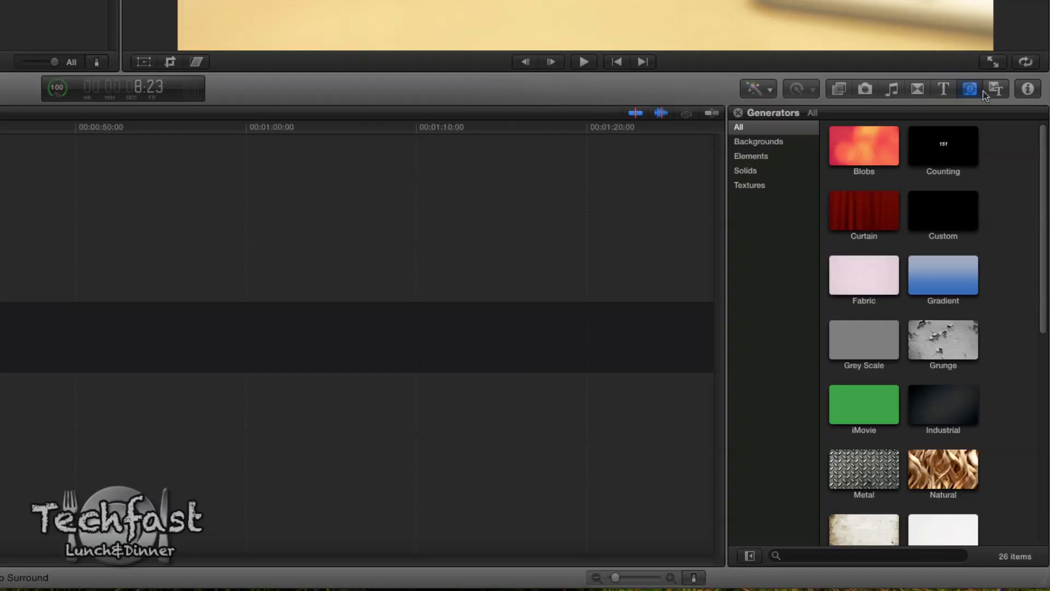
pyautogui.moveTo(996, 88)
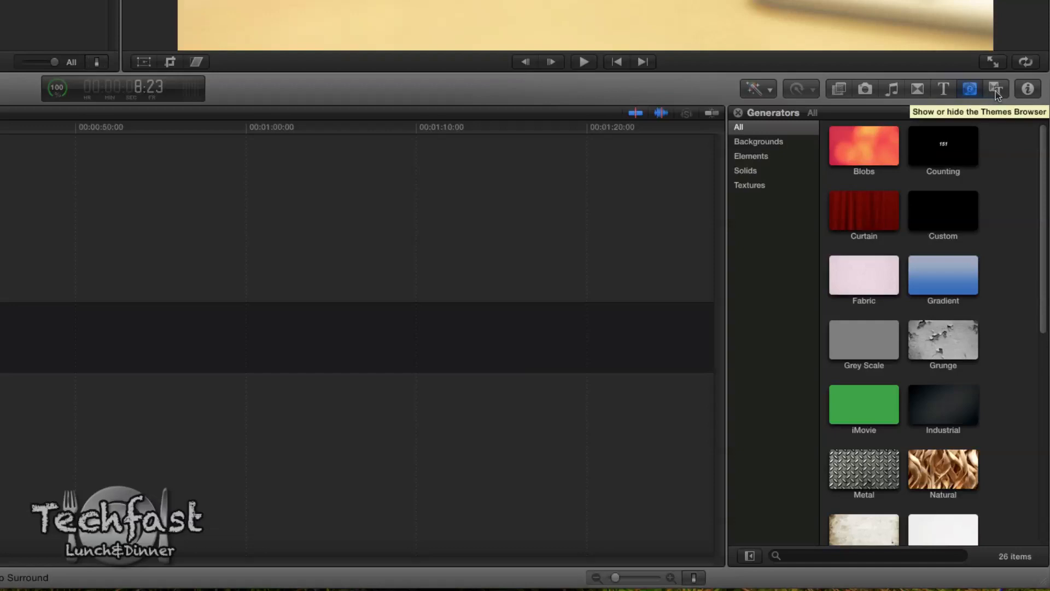
pyautogui.click(996, 89)
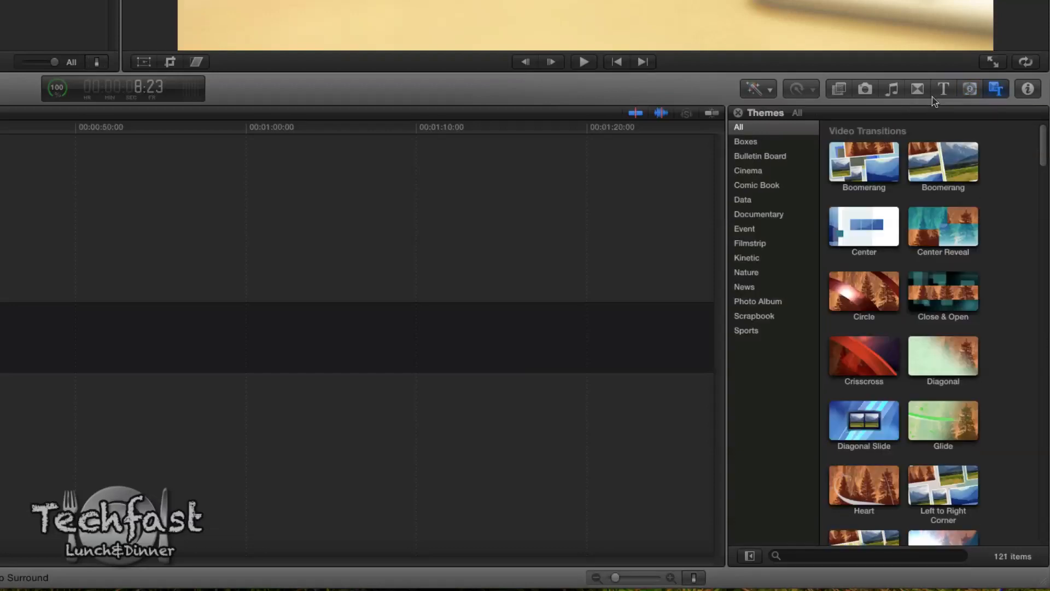
pyautogui.moveTo(944, 87)
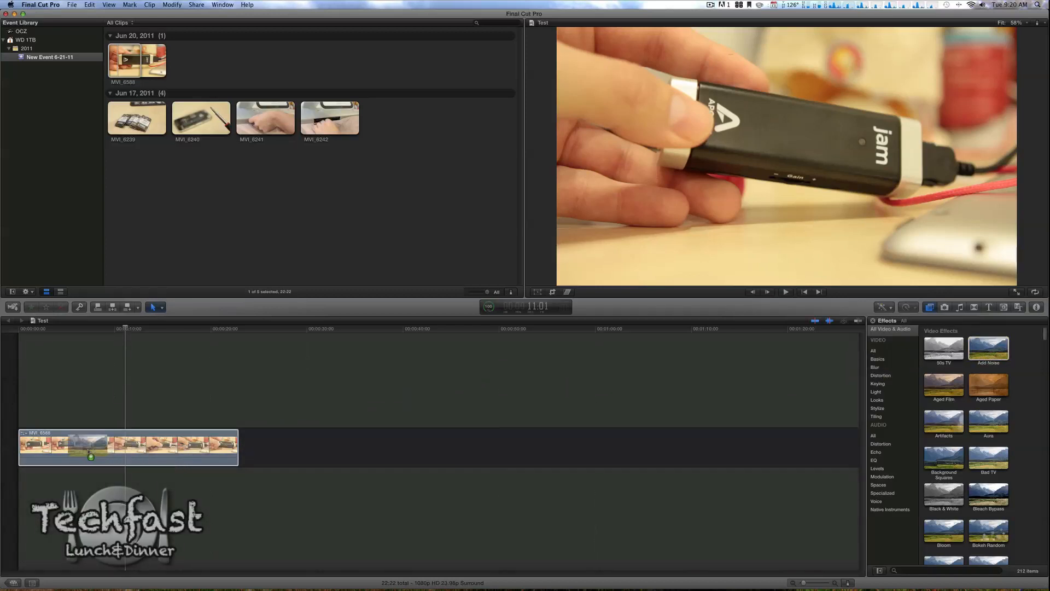
# - Show the Effects browser with 212 effects and play MVI_6588 in the viewer
pyautogui.click(75, 328)
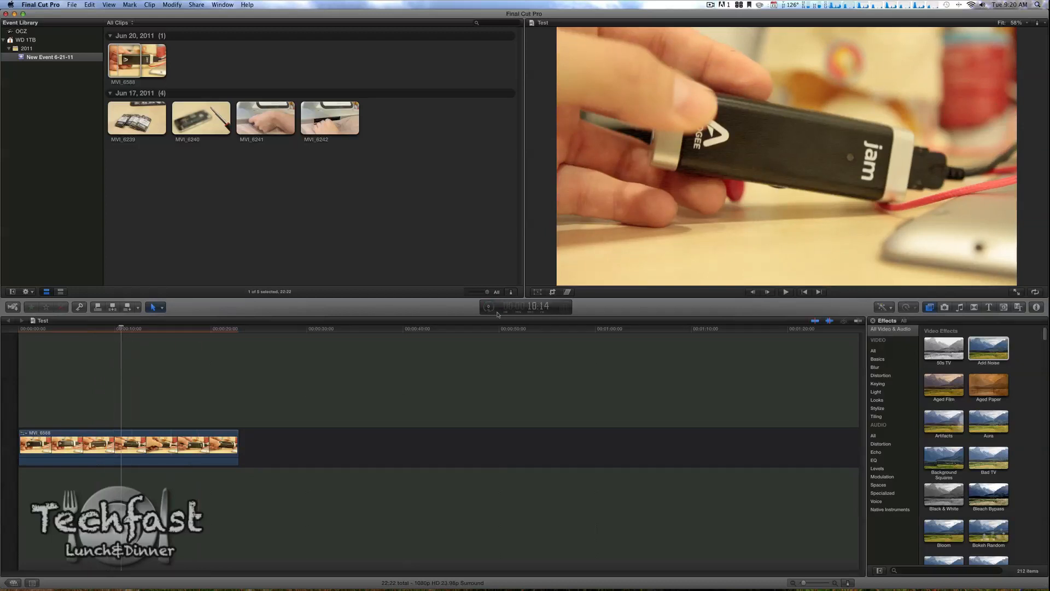
pyautogui.moveTo(489, 307)
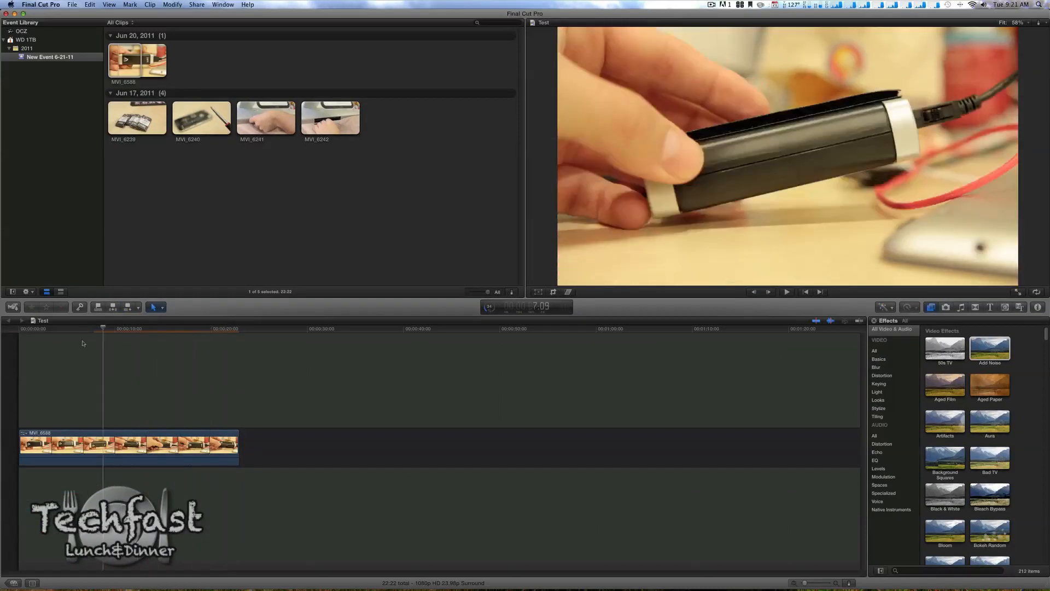
pyautogui.click(787, 290)
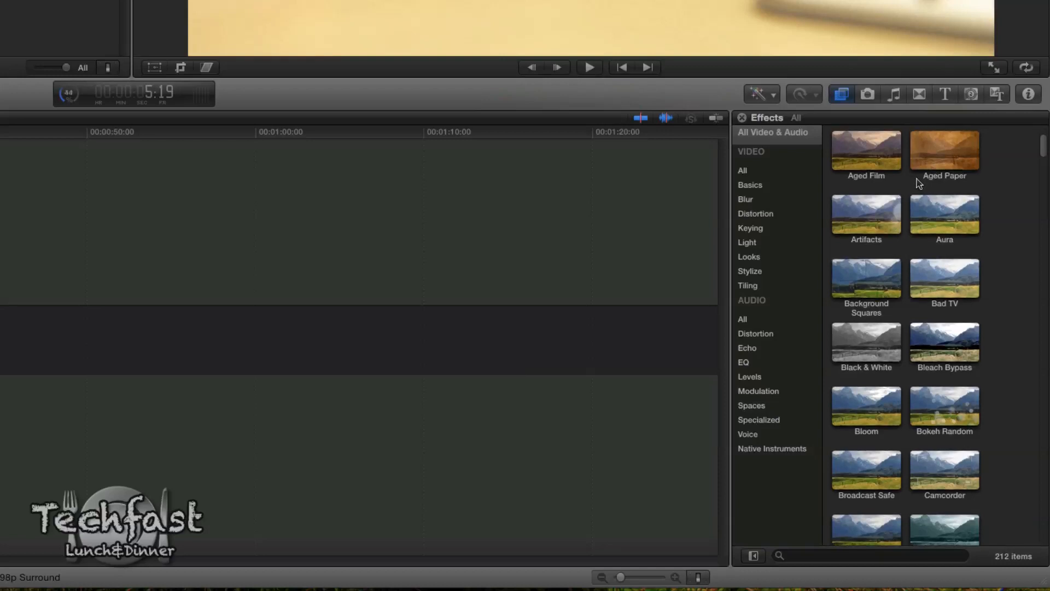
pyautogui.scroll(-3)
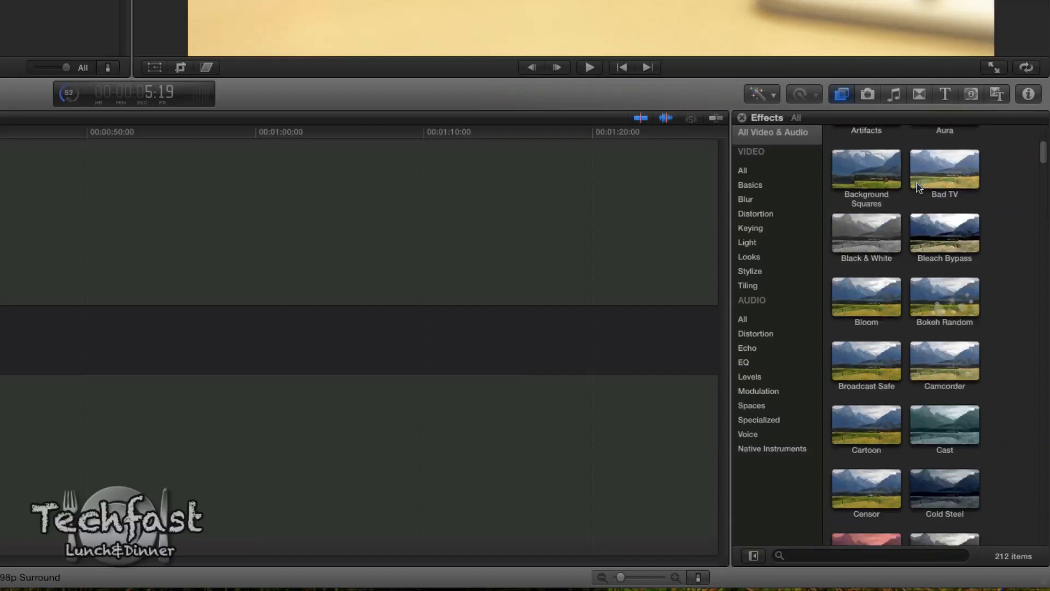
pyautogui.scroll(-3)
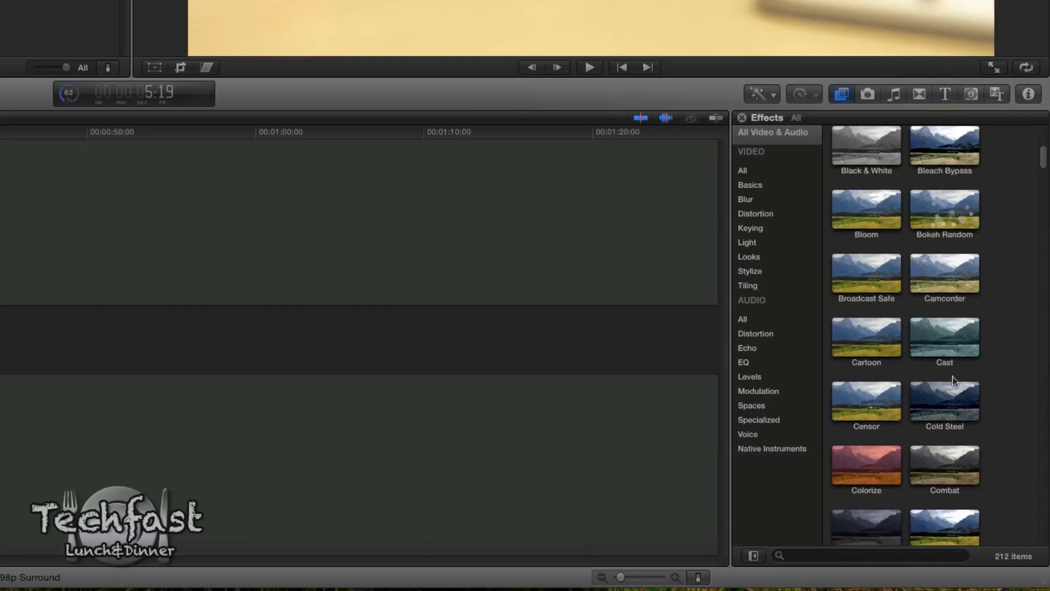
pyautogui.scroll(-3)
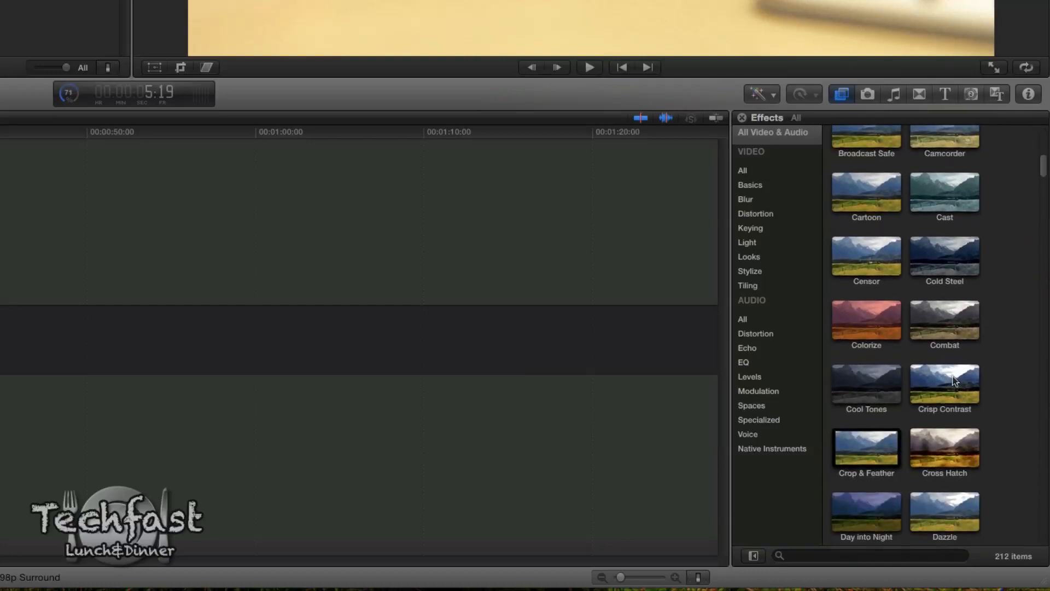
pyautogui.scroll(-3)
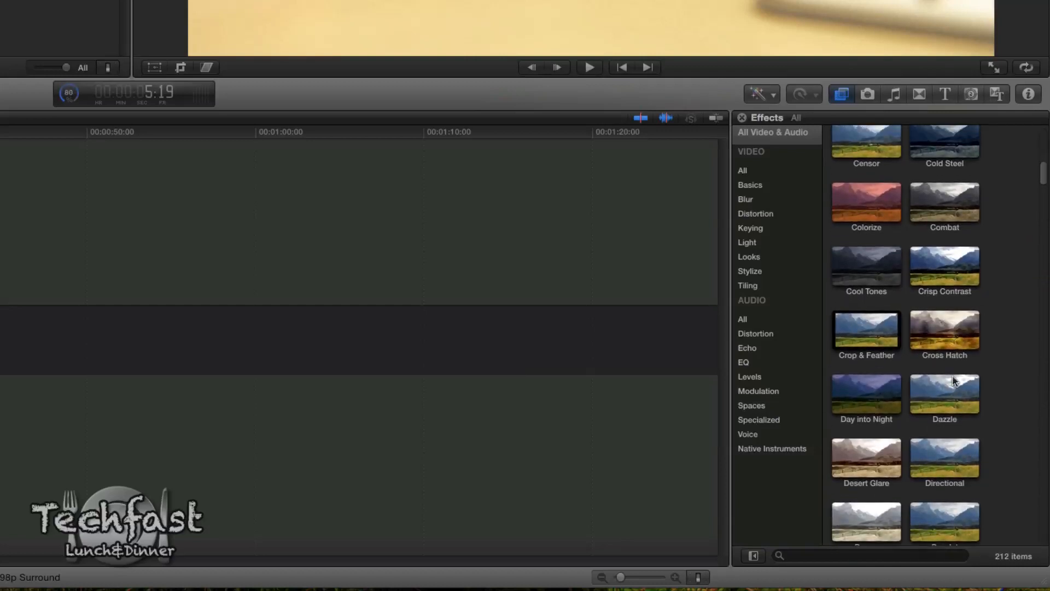
pyautogui.scroll(-3)
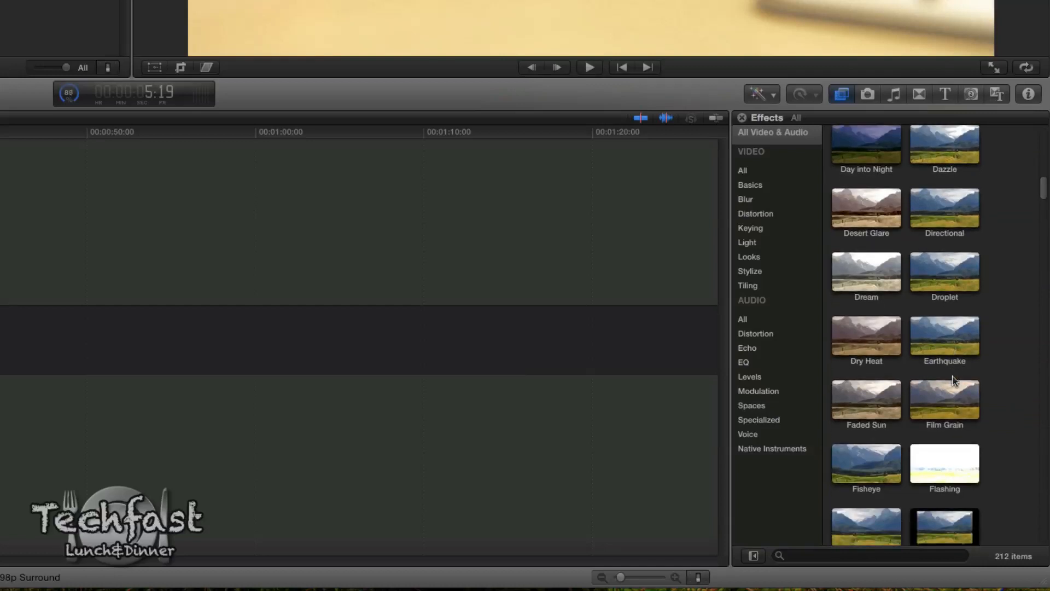
pyautogui.scroll(-3)
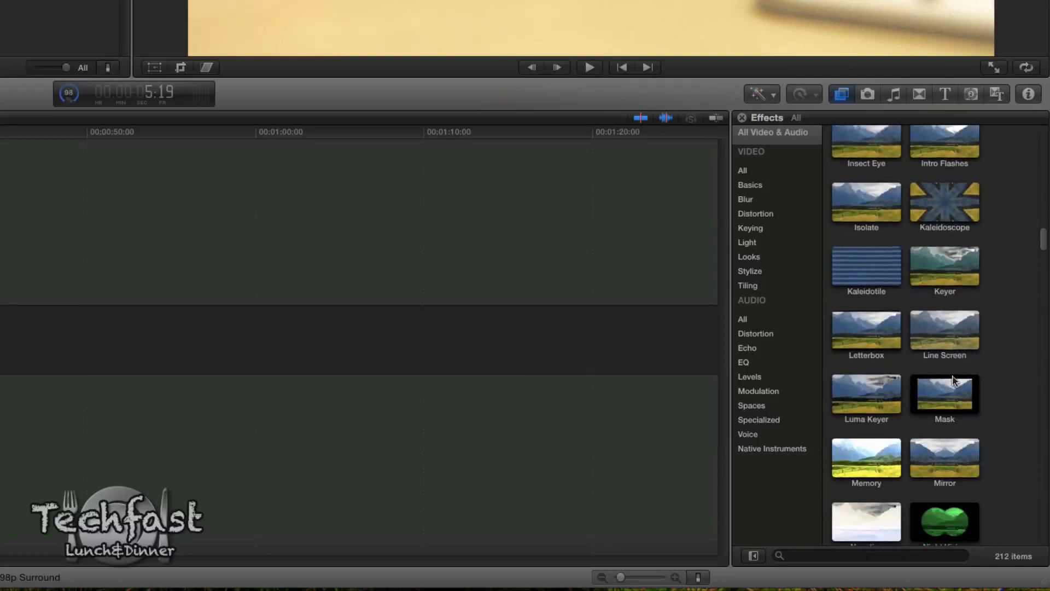
pyautogui.scroll(3)
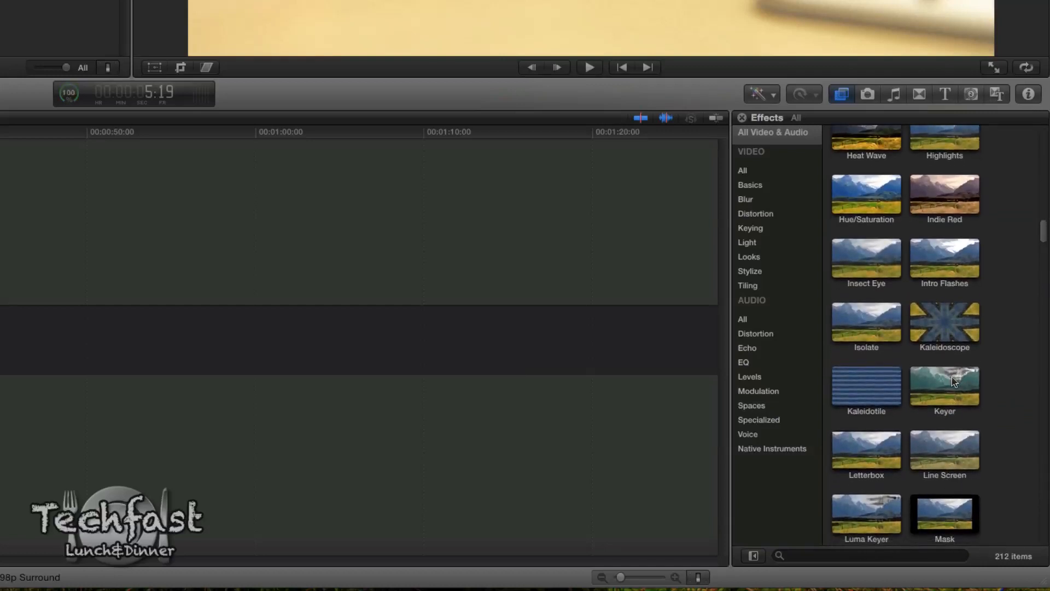
pyautogui.scroll(-3)
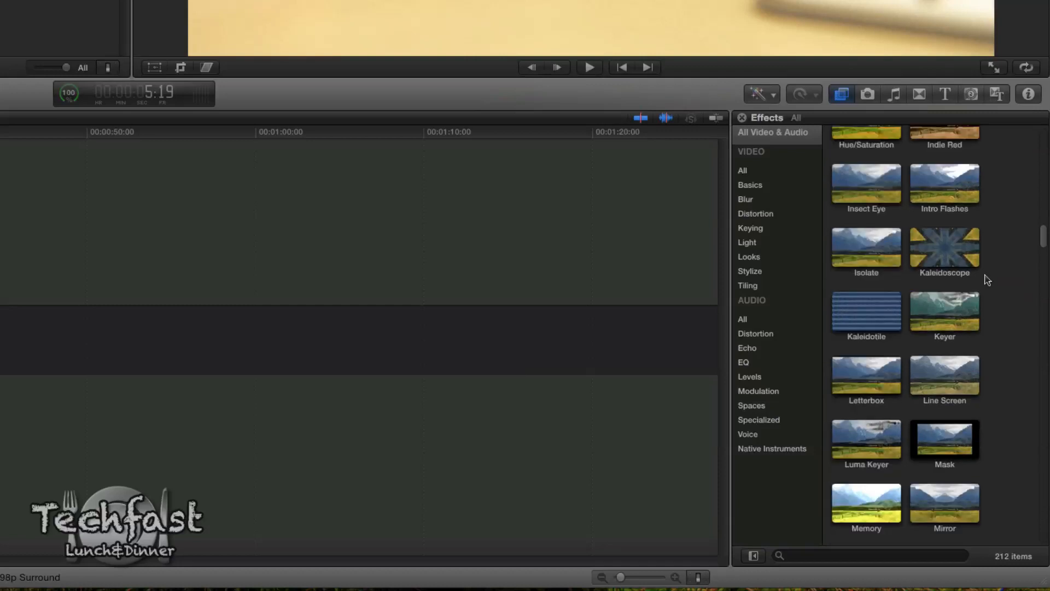
pyautogui.scroll(-3)
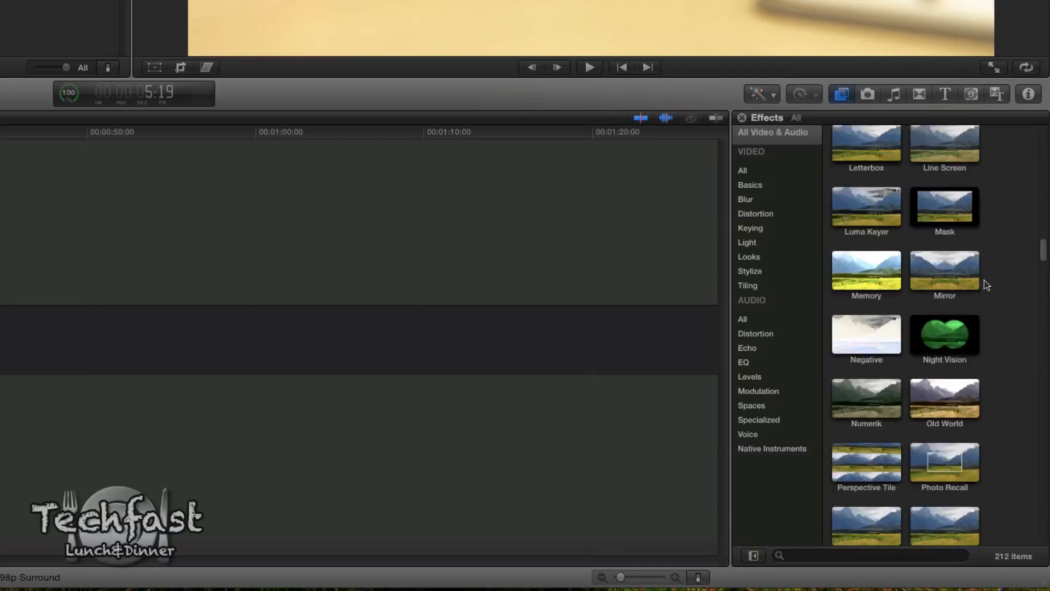
pyautogui.scroll(-3)
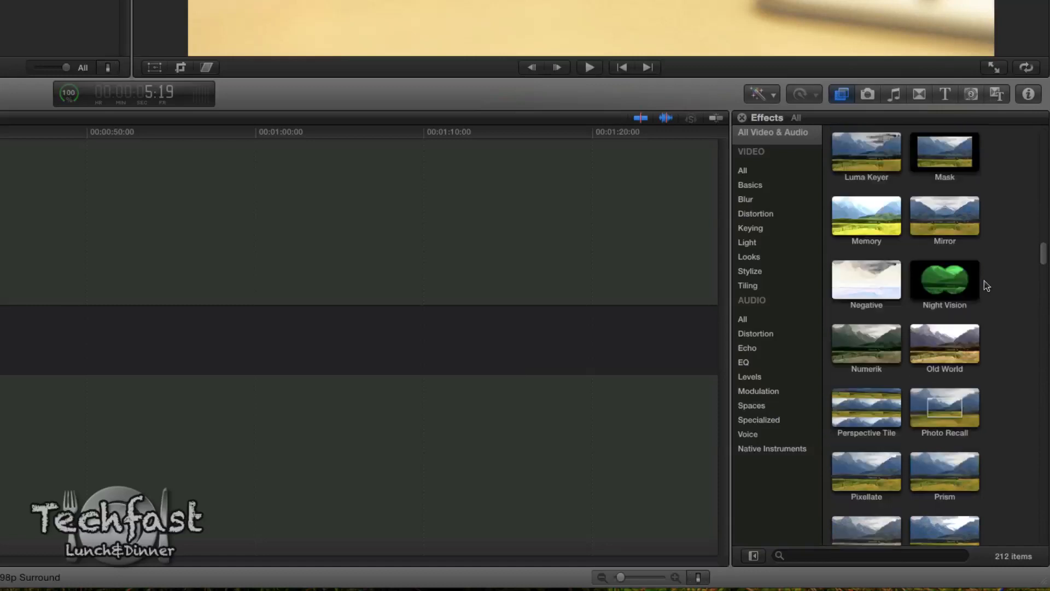
pyautogui.scroll(-3)
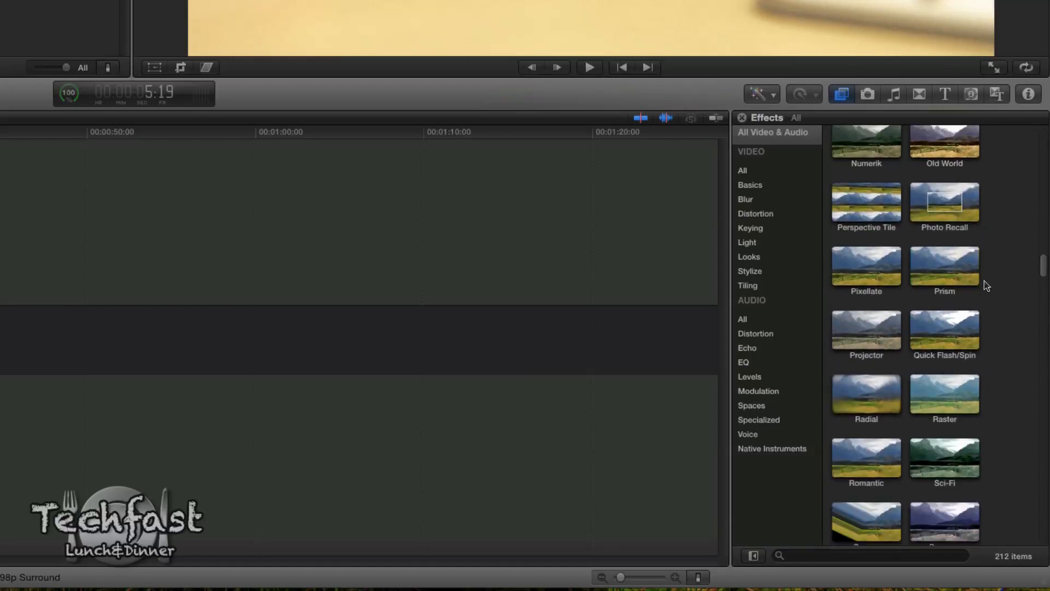
pyautogui.scroll(-3)
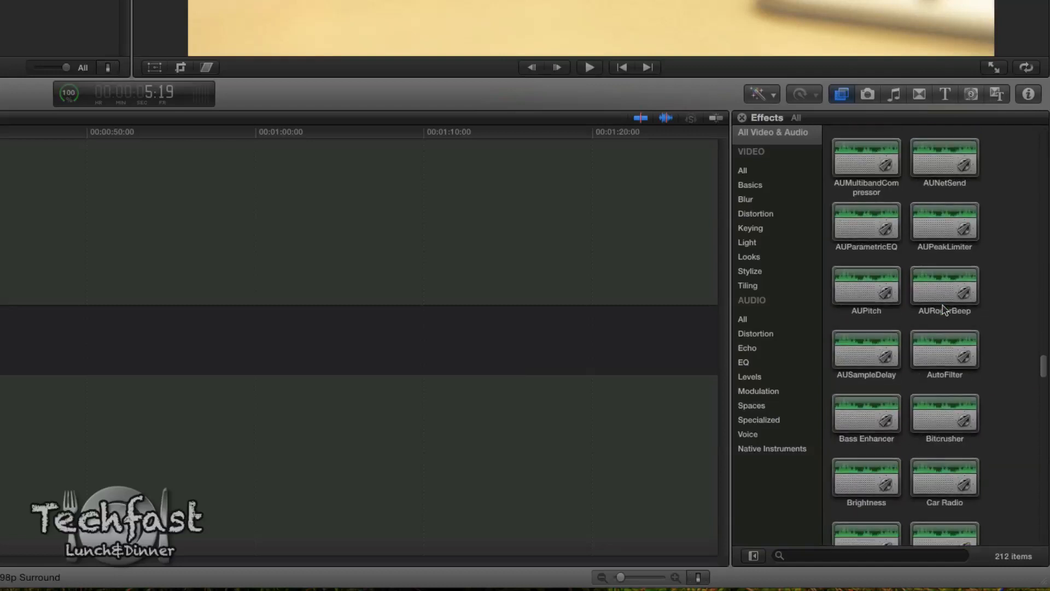
pyautogui.scroll(3)
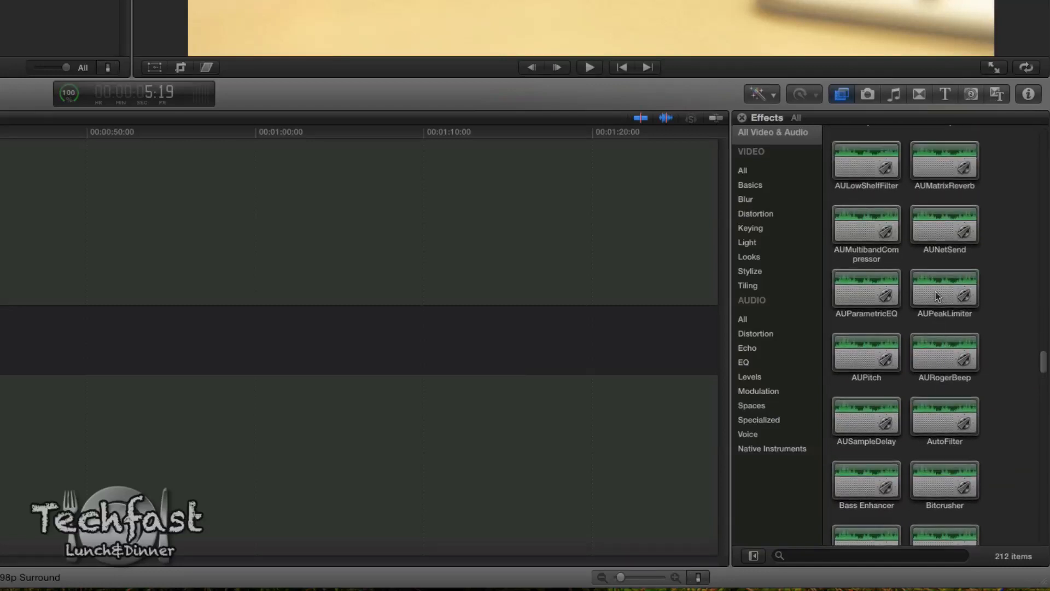
pyautogui.scroll(3)
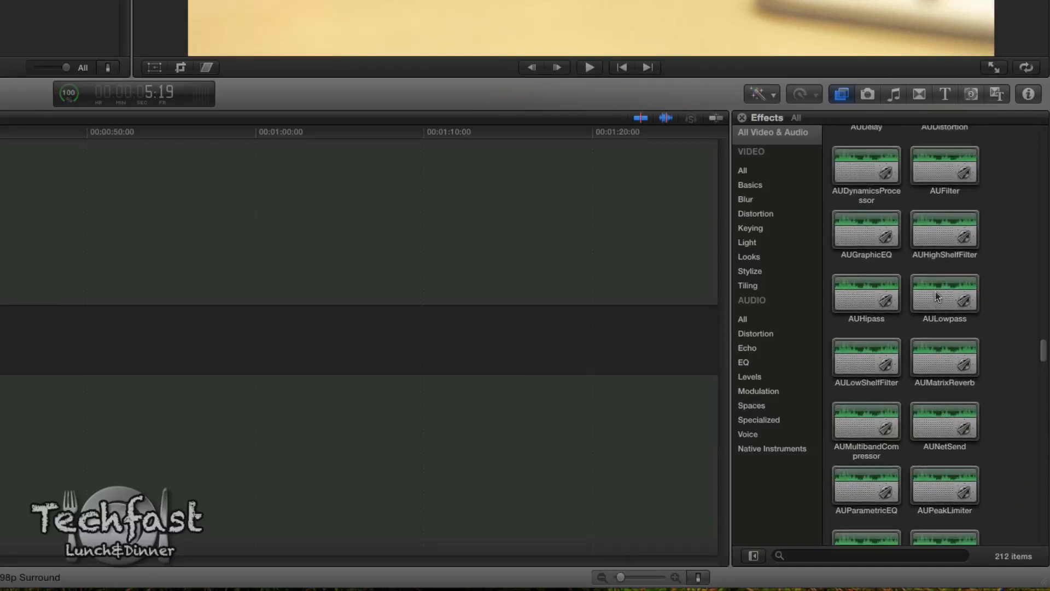
pyautogui.scroll(3)
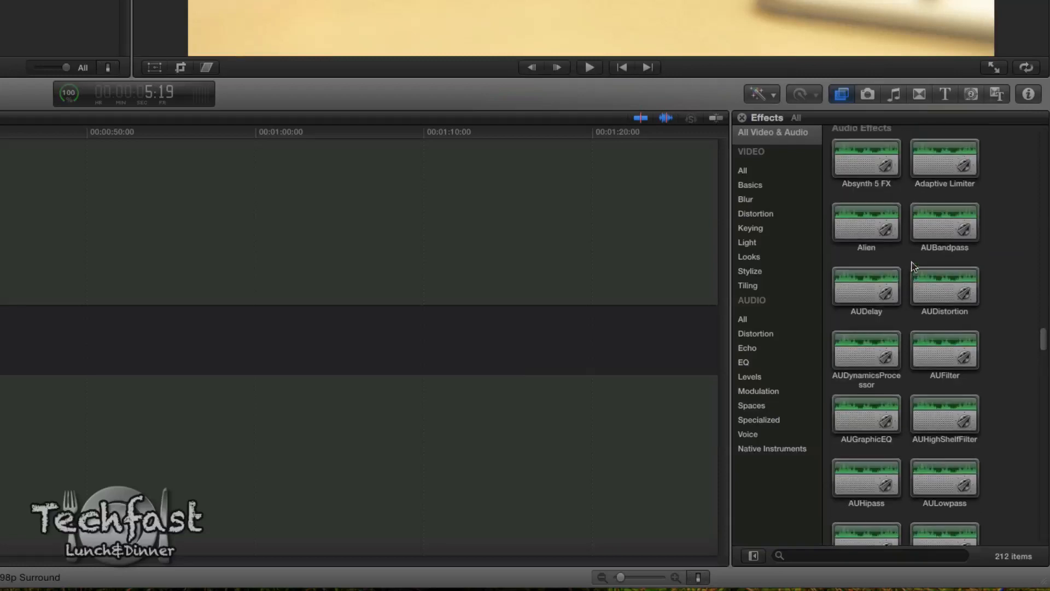
pyautogui.scroll(3)
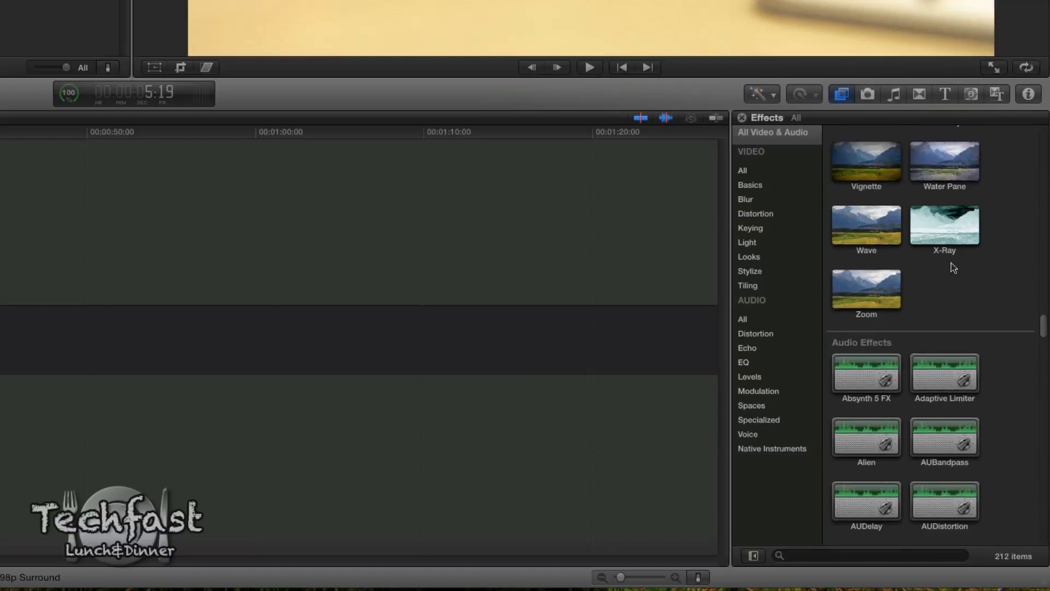
pyautogui.scroll(3)
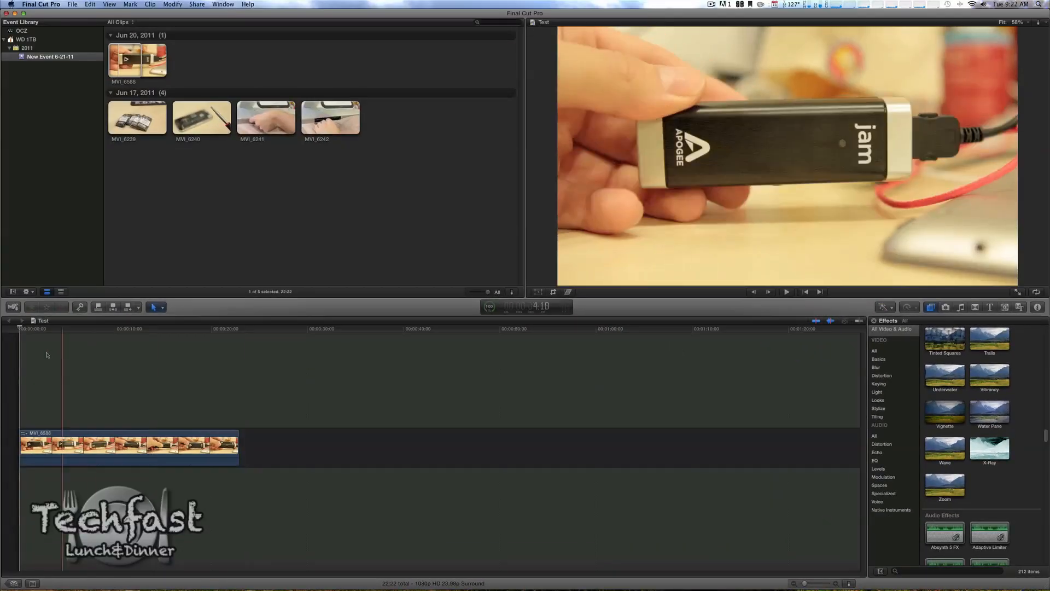
# - Play the Apogee Jam clip from near its start, stop it, then browse titles and photos
pyautogui.click(786, 291)
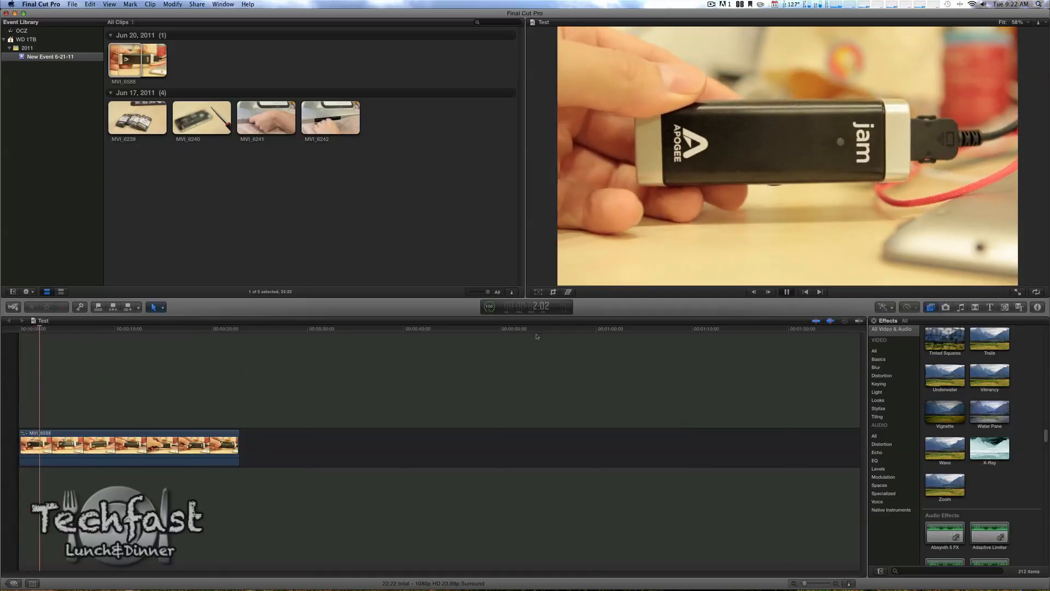
pyautogui.click(989, 307)
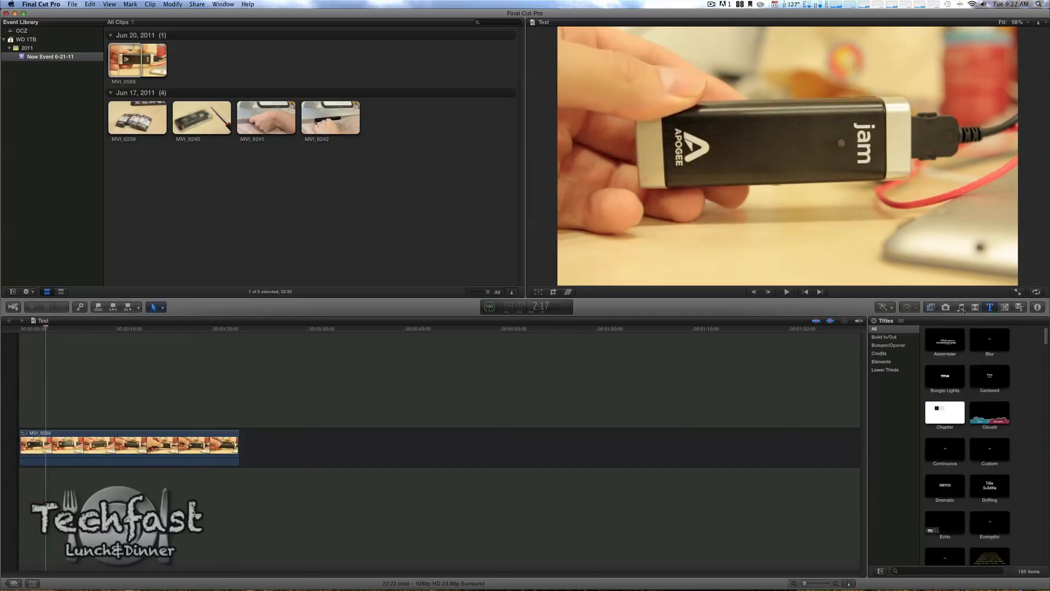
pyautogui.click(945, 307)
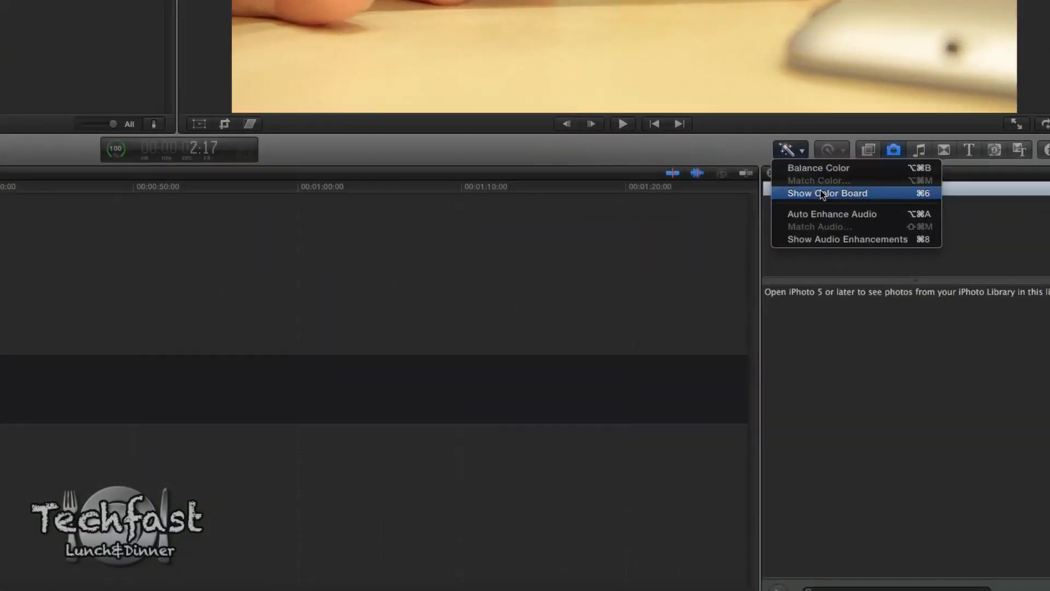
# - Open the Color Board with shadows at 195° and -18%, then show the Exposure controls
pyautogui.click(827, 193)
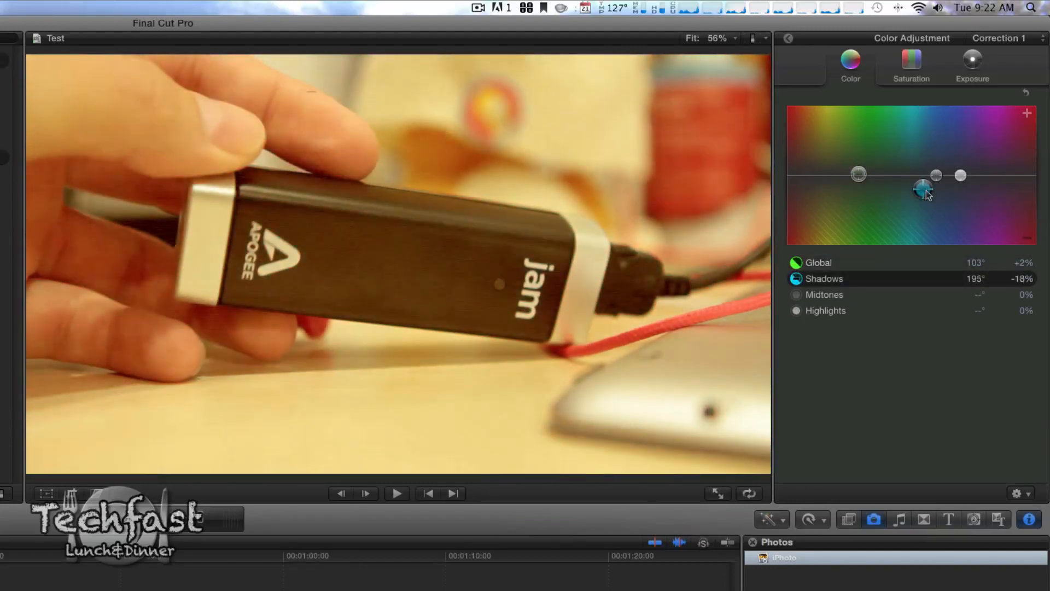
pyautogui.click(911, 64)
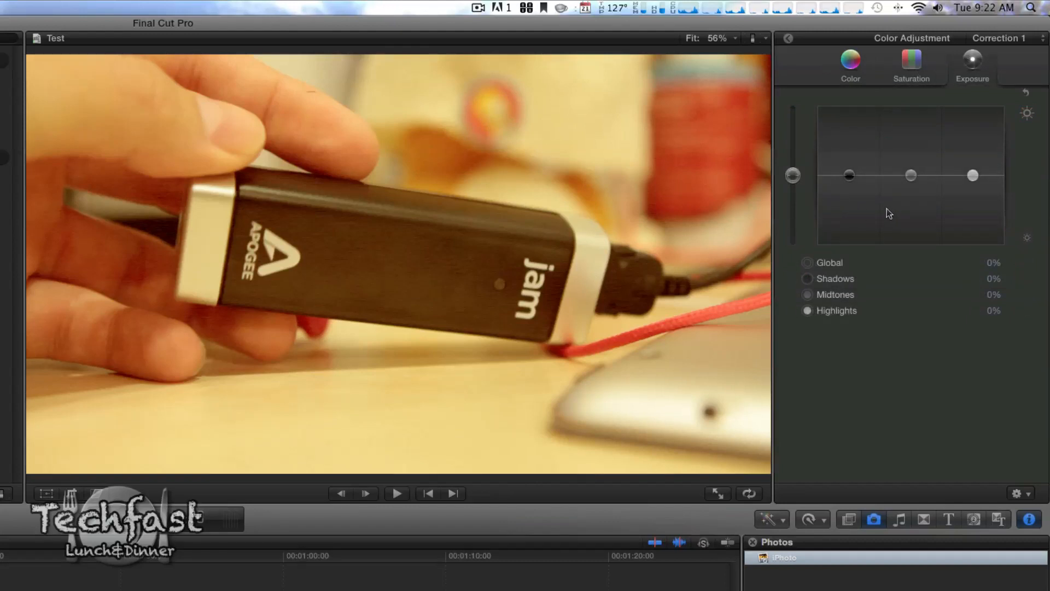
pyautogui.moveTo(209, 556)
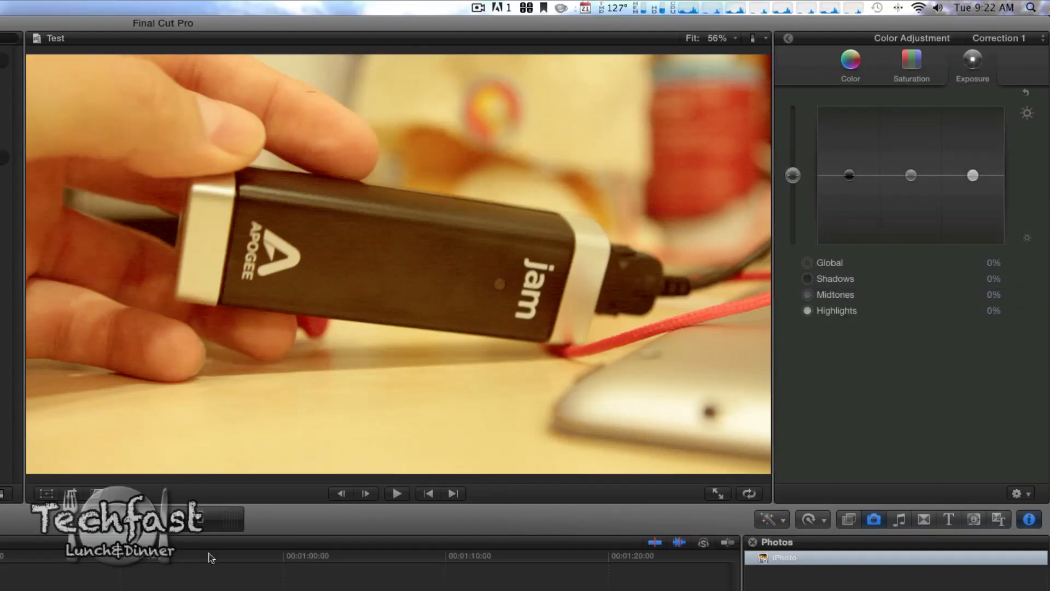